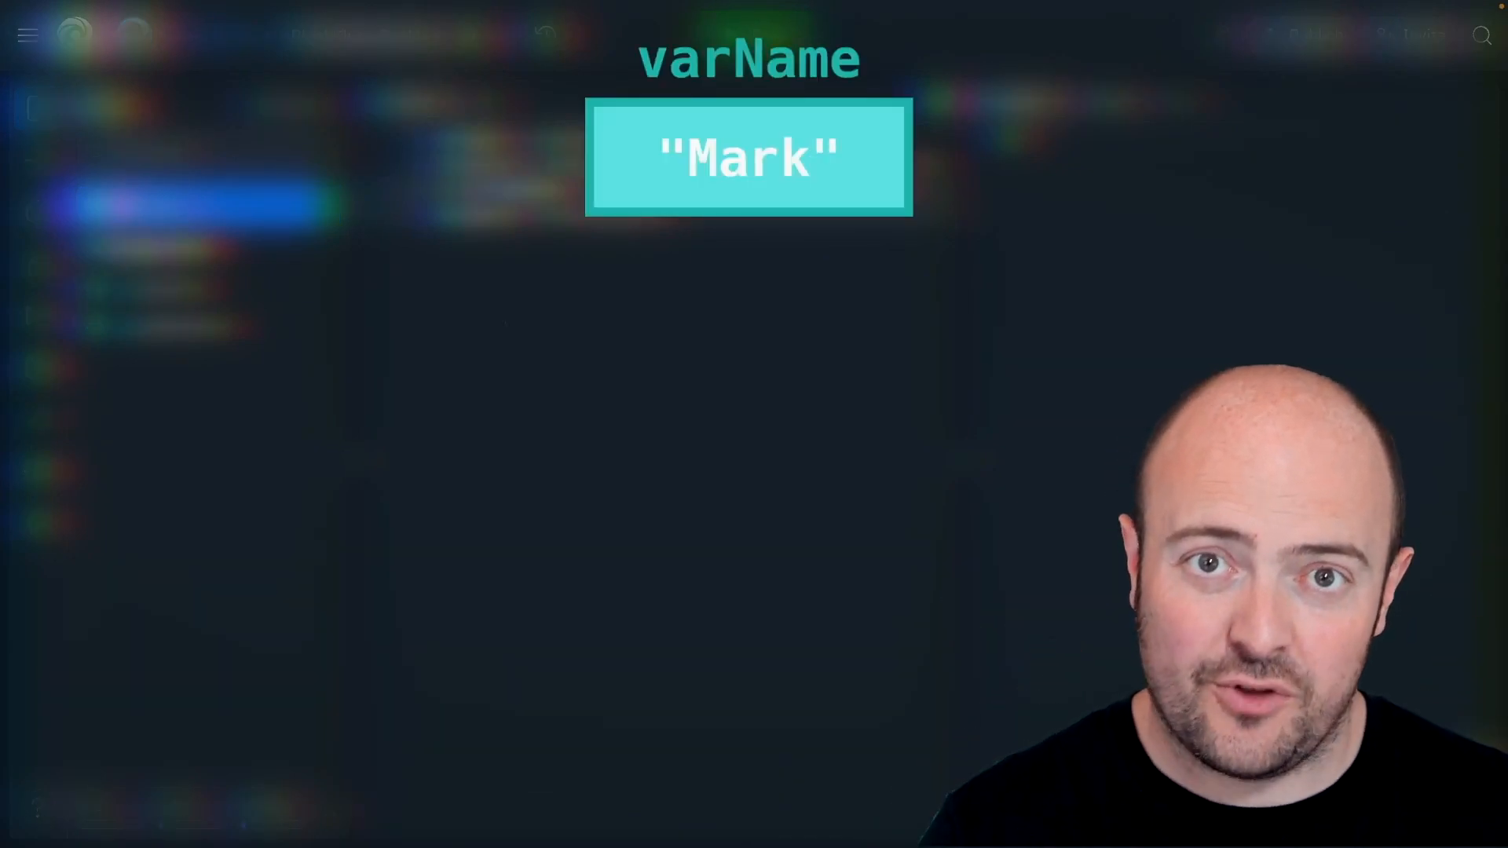
- Write a print() line joining myName, myLunch and two strings with commas
{"action": "type", "text": "print(myName, \"is going to be chowing down on\", myLunch, \"very soon!"}
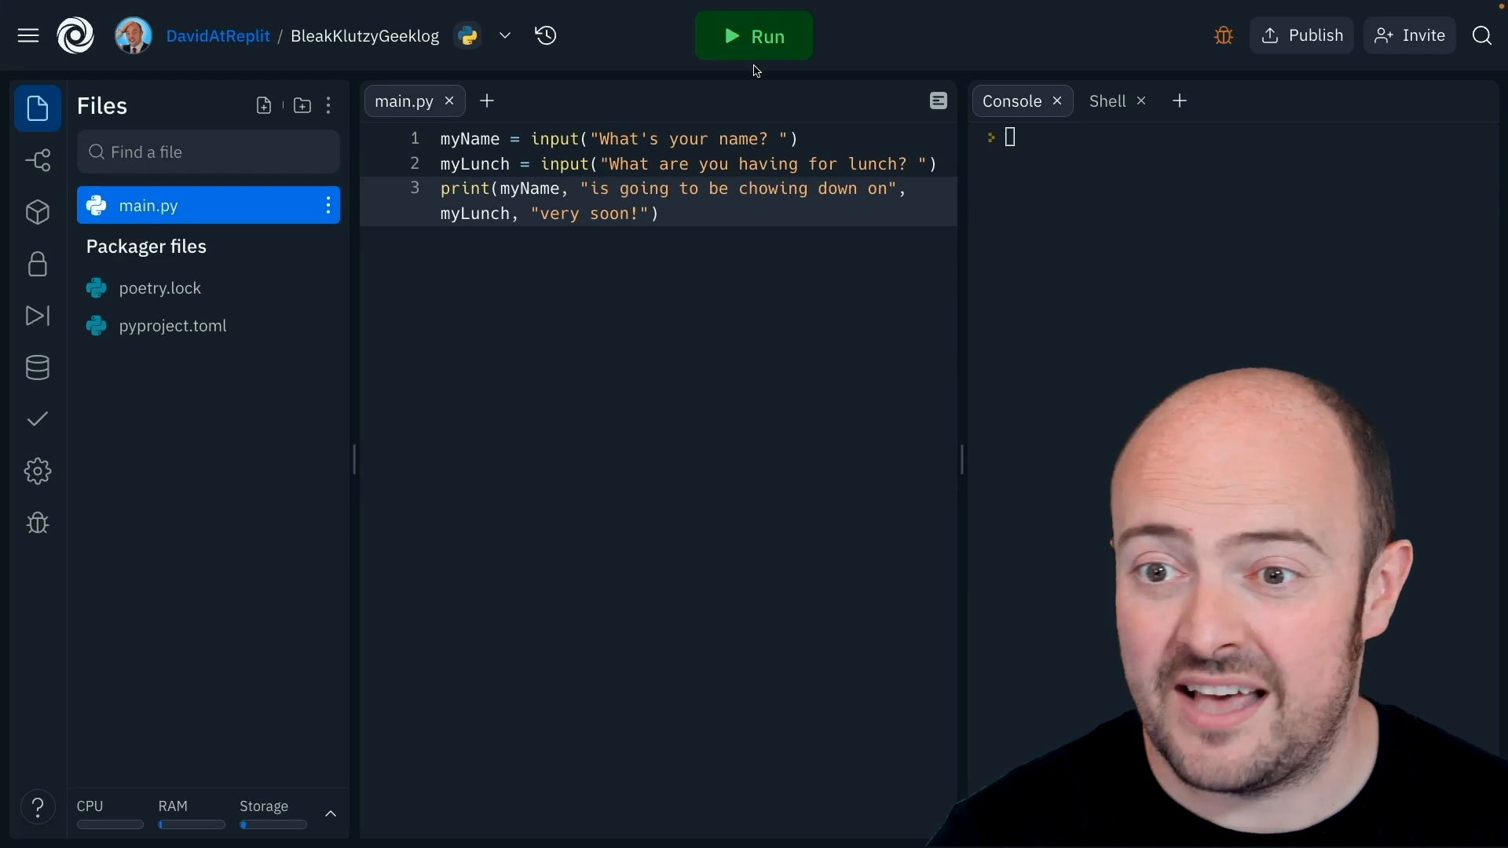
- Run the new name-and-year program whose print line lacks commas
{"action": "left_click", "coordinate": [754, 37]}
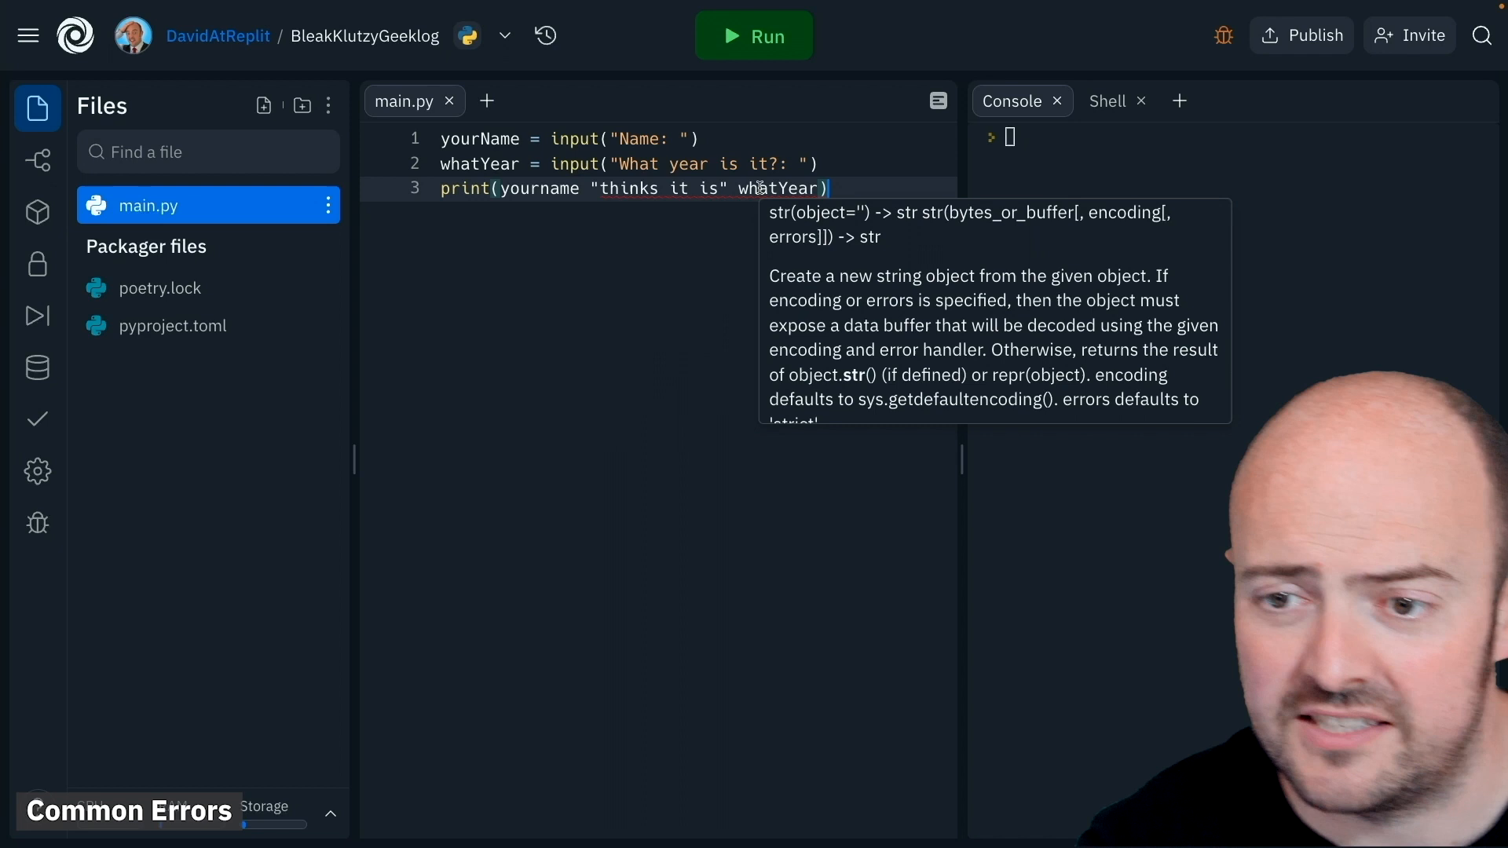
- Run to see the SyntaxError, then add commas between yourName, "thinks it is" and whatYear
{"action": "left_click", "coordinate": [631, 379]}
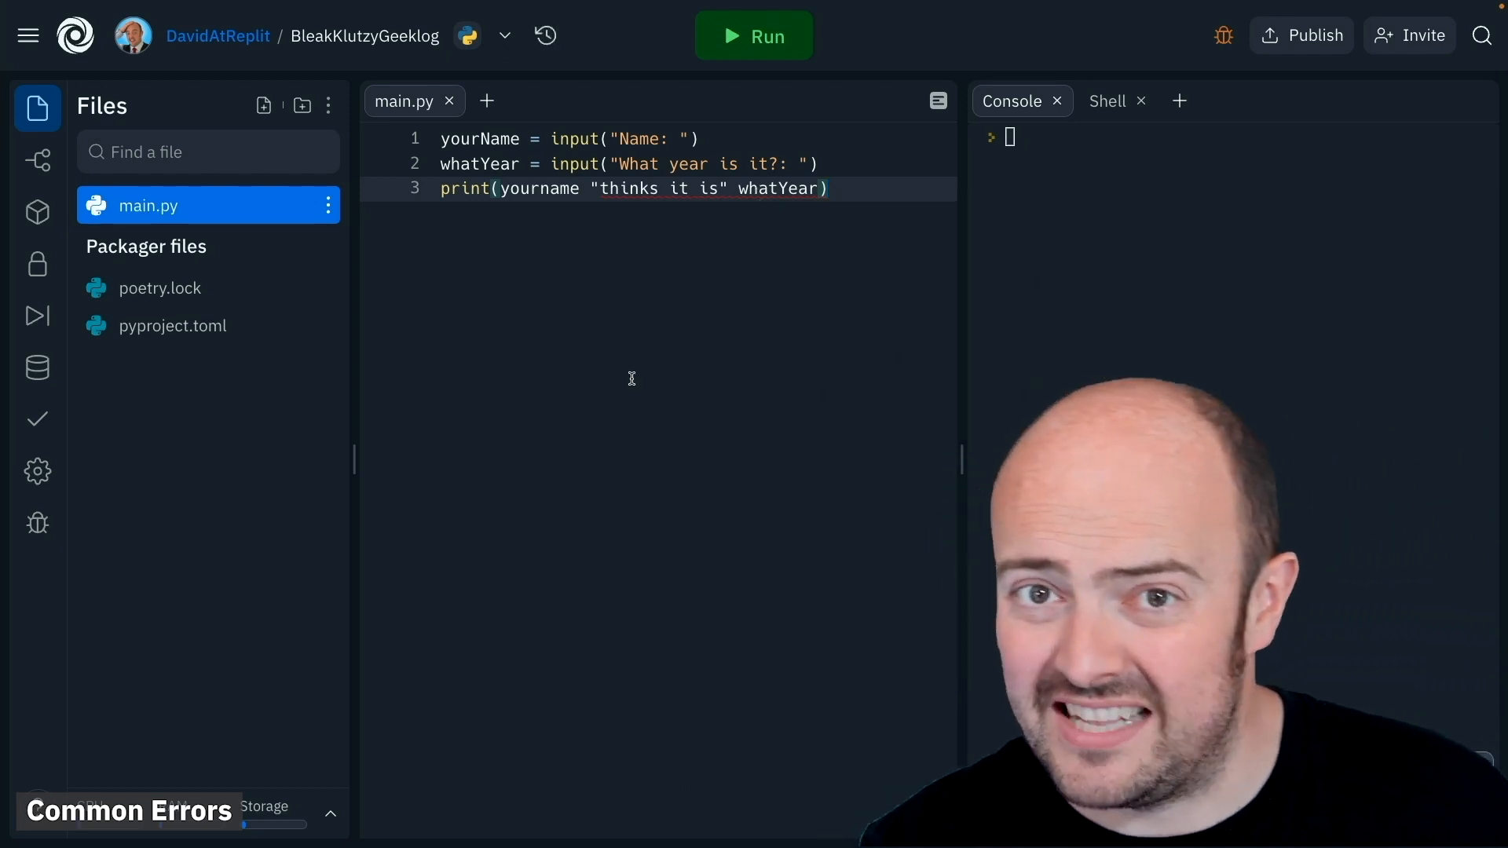
{"action": "left_click", "coordinate": [754, 36]}
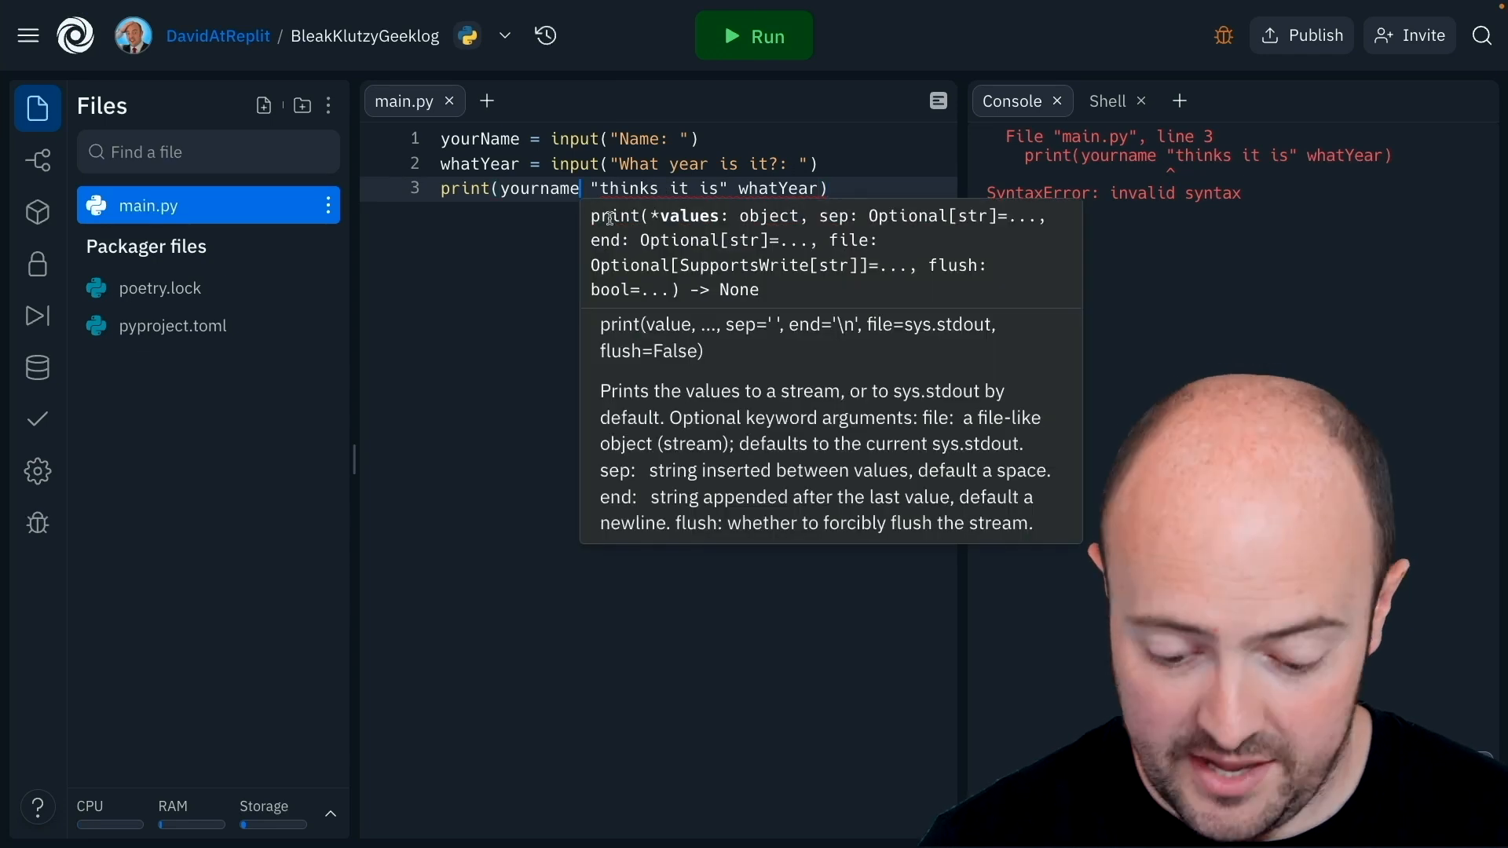
{"action": "type", "text": ","}
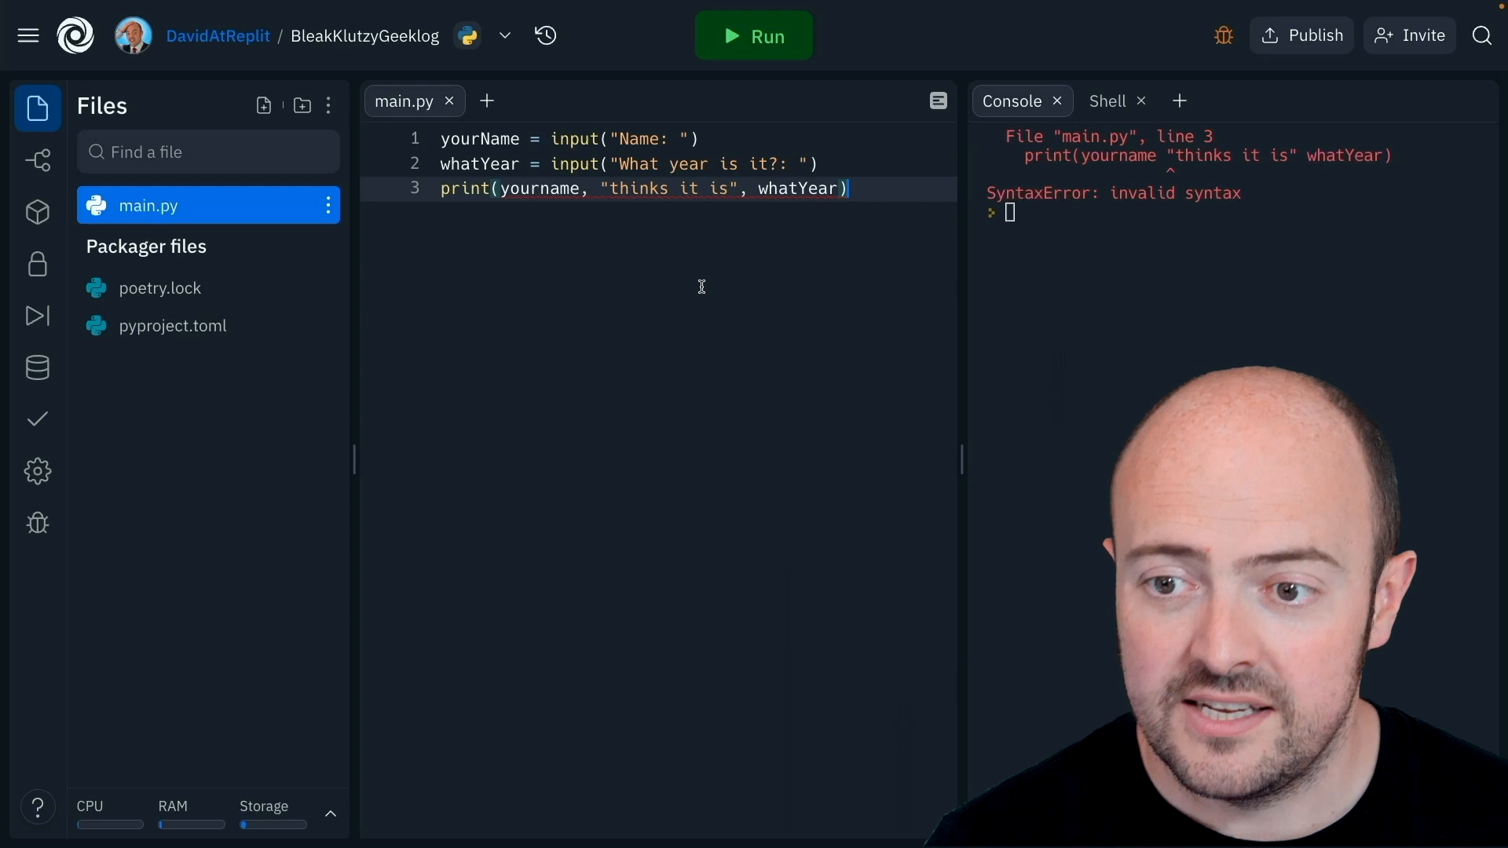
- Run the corrected program and answer the name prompt with David
{"action": "left_click", "coordinate": [752, 36]}
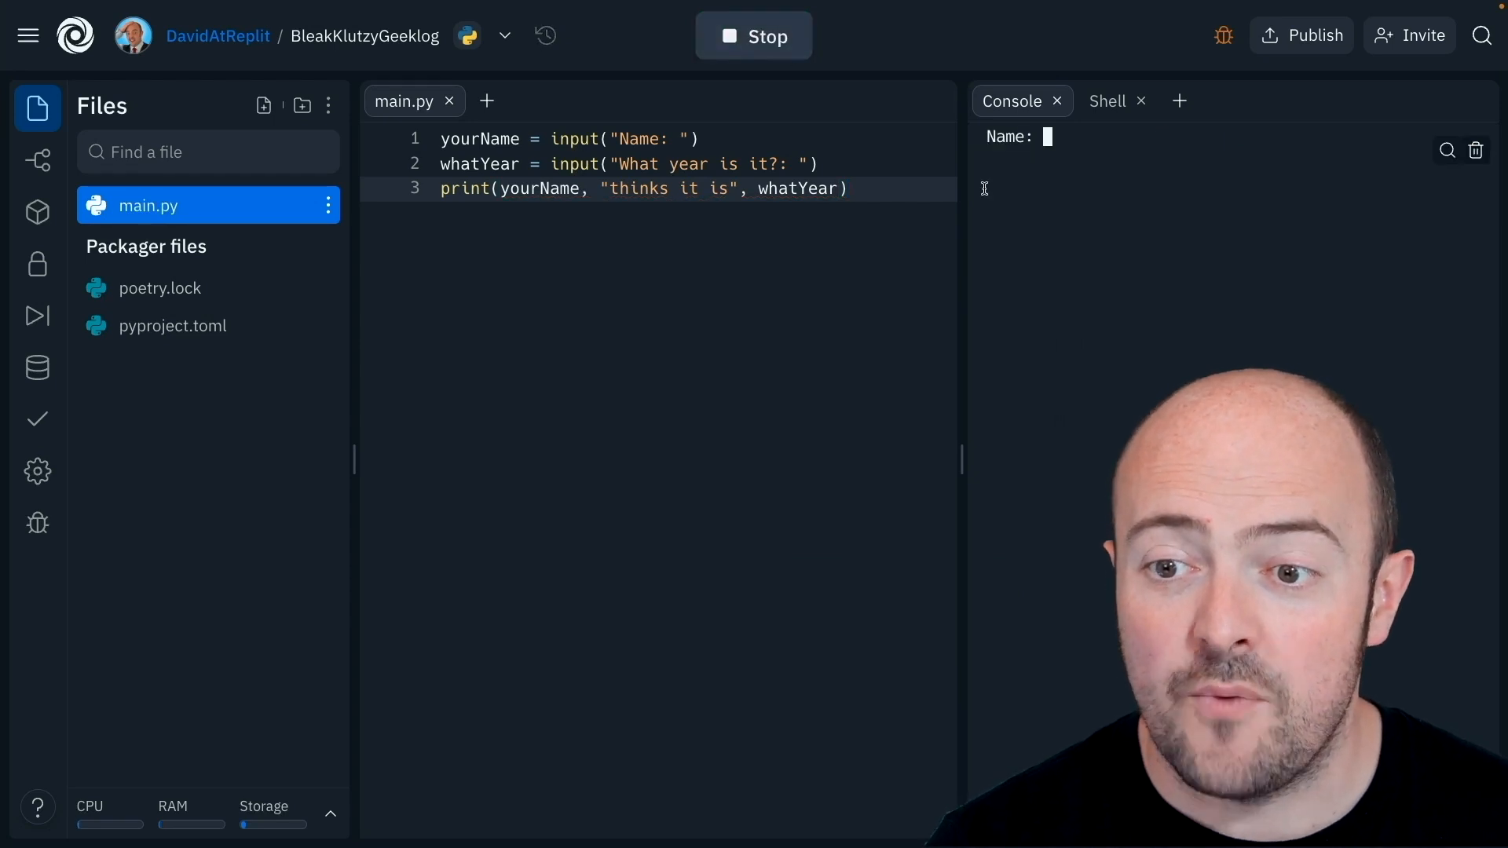
{"action": "type", "text": "David"}
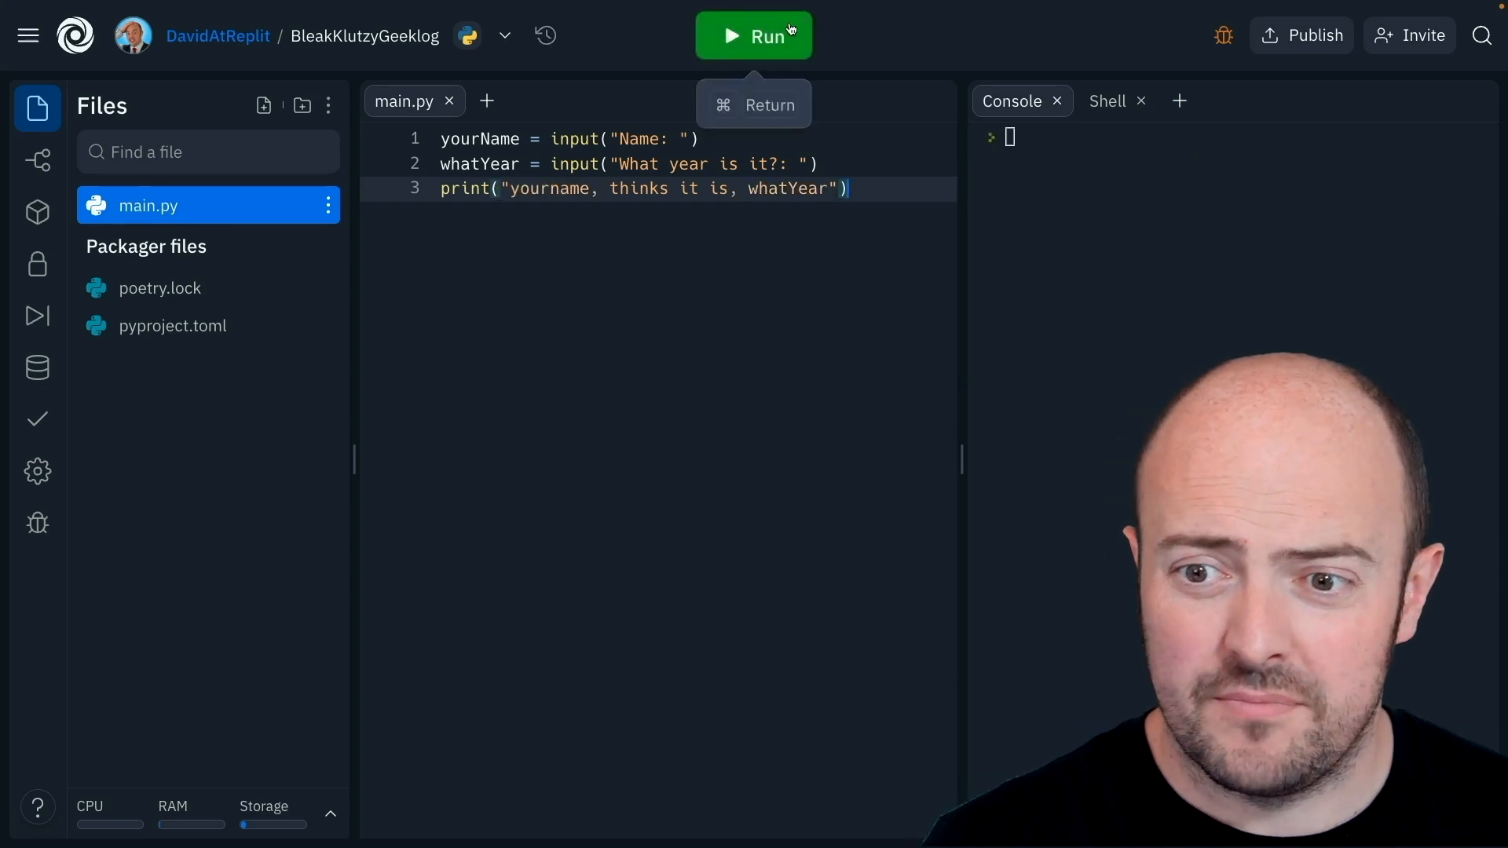
{"action": "mouse_move", "coordinate": [828, 430]}
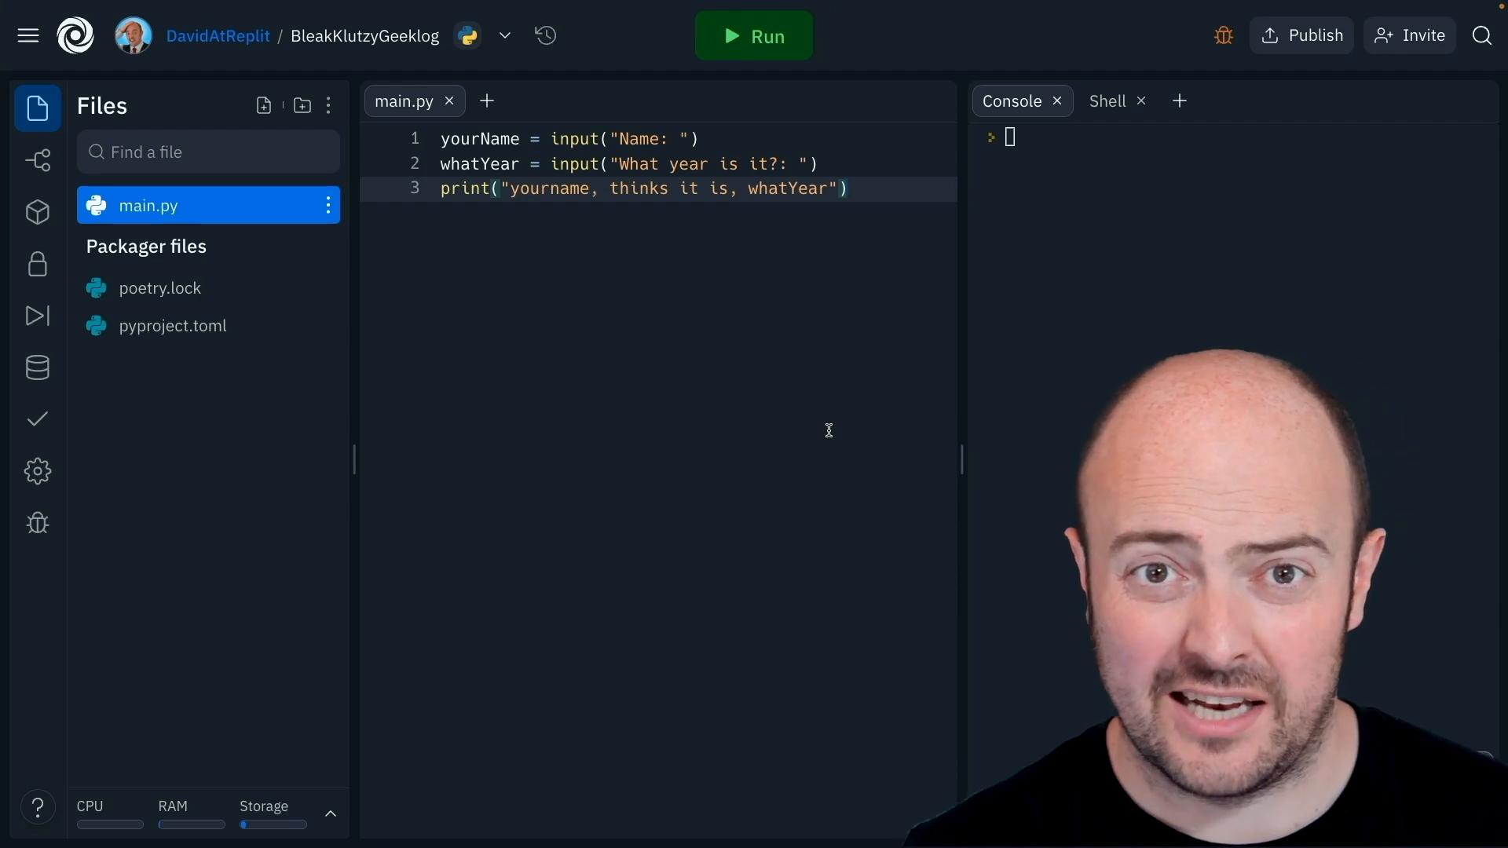
- Run the program with the print argument as one quoted string so it prints literally
{"action": "left_click", "coordinate": [752, 37]}
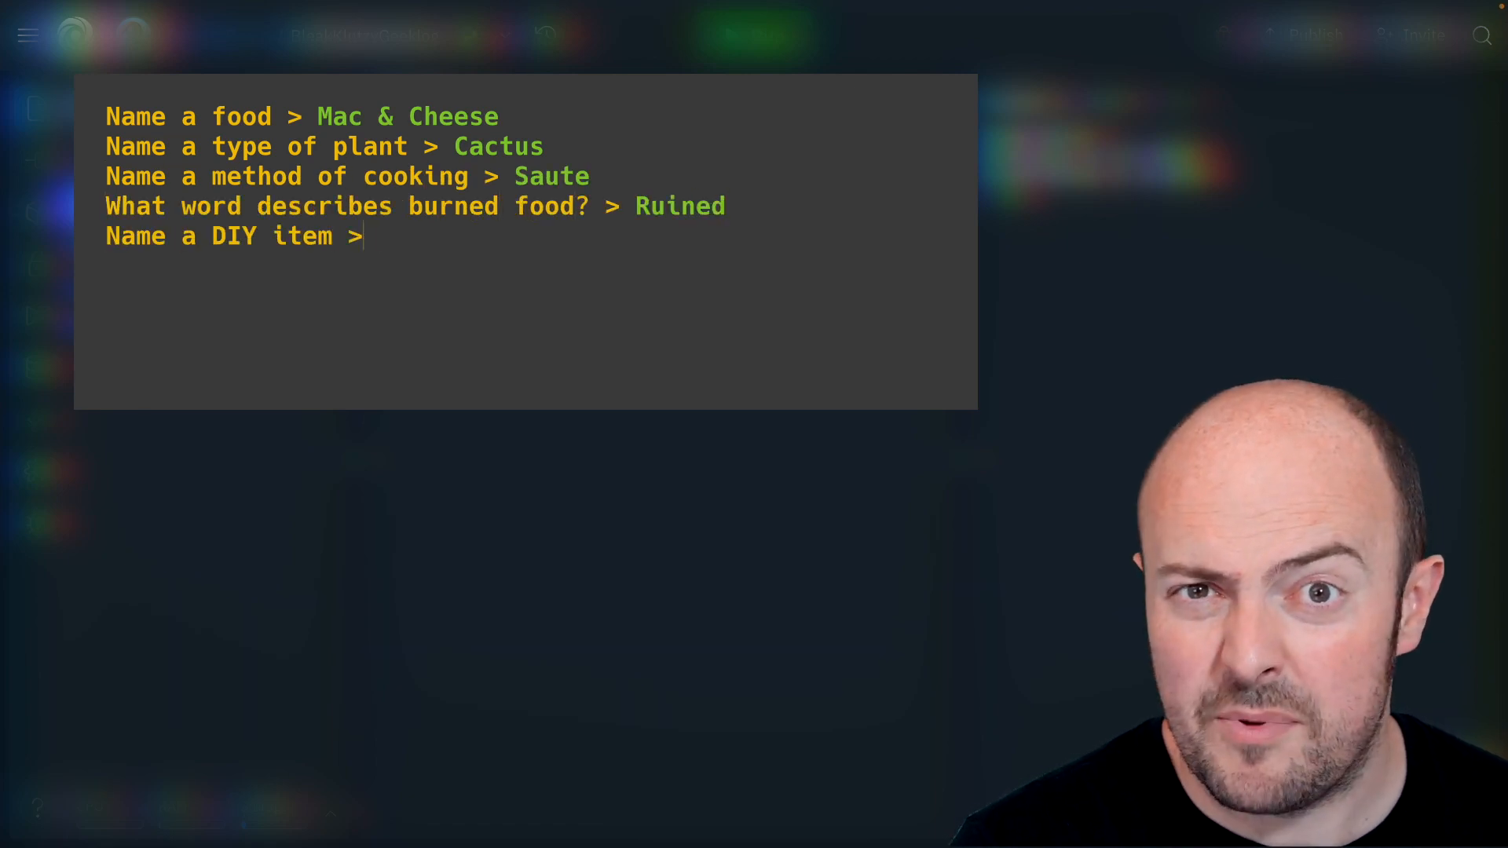
- Answer the final DIY-item prompt with Hammer, completing the five story answers
{"action": "type", "text": "Hammer"}
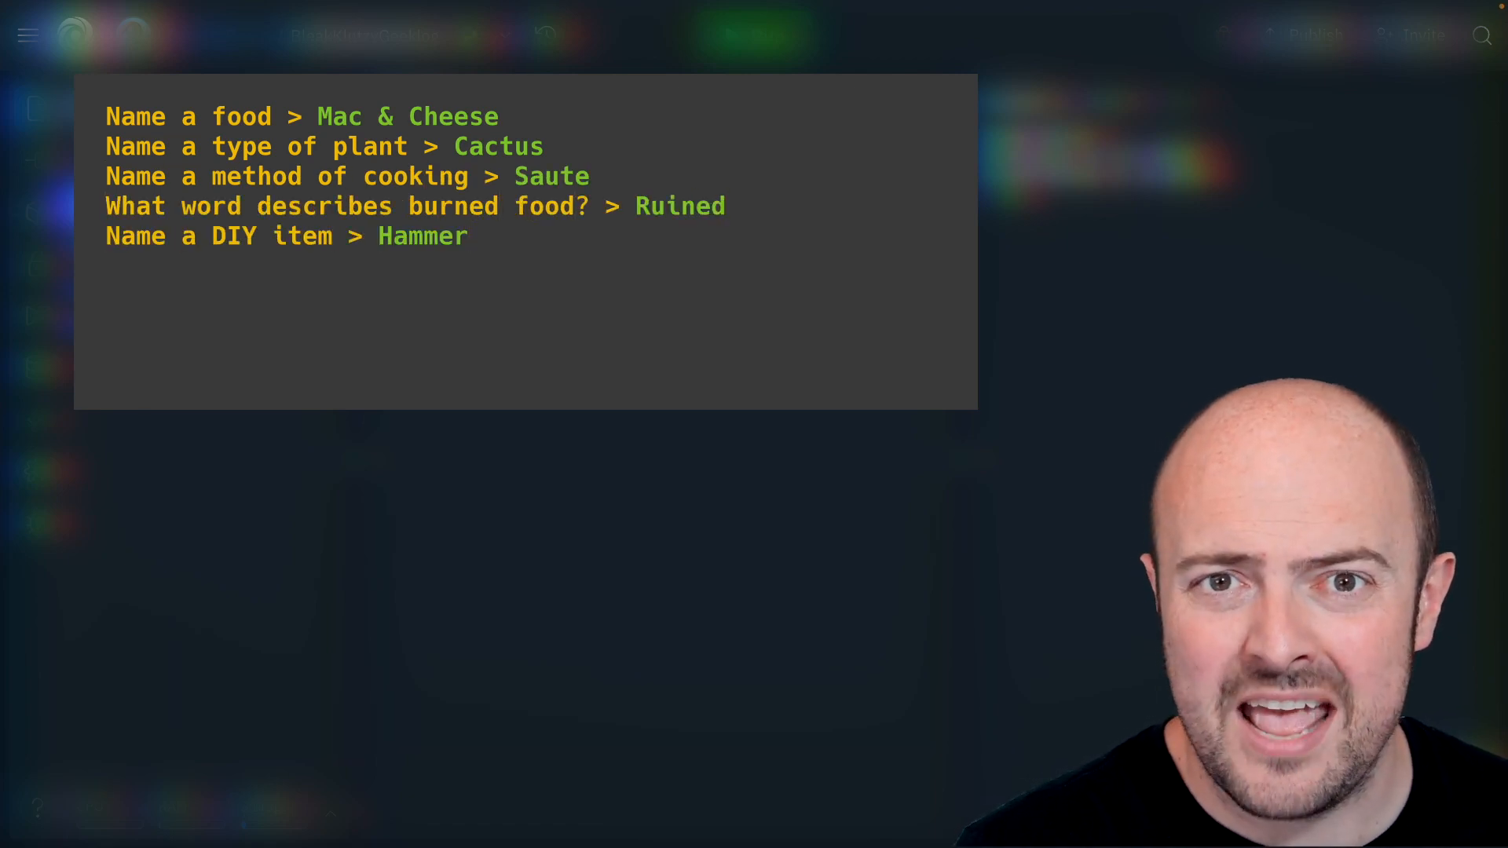